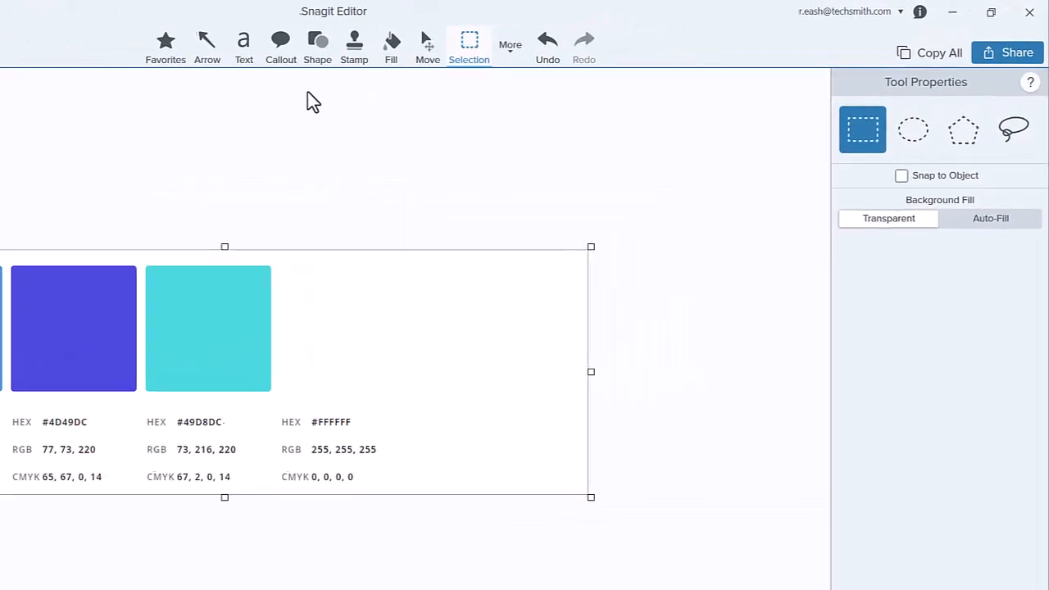
Activate the Callout tool and expand the Quick Styles theme list
click(280, 46)
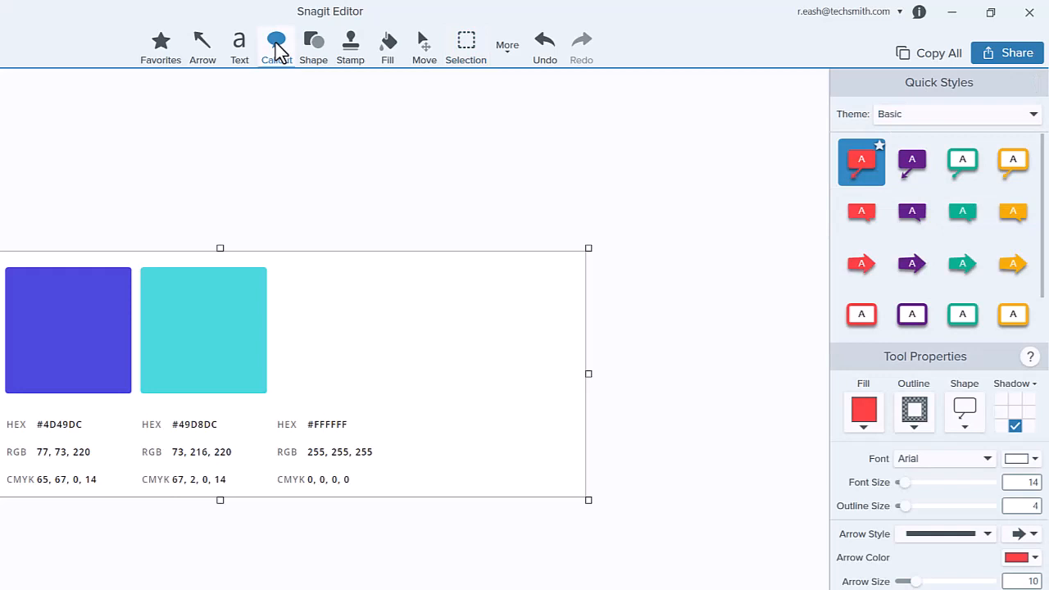
mouse_move(752, 95)
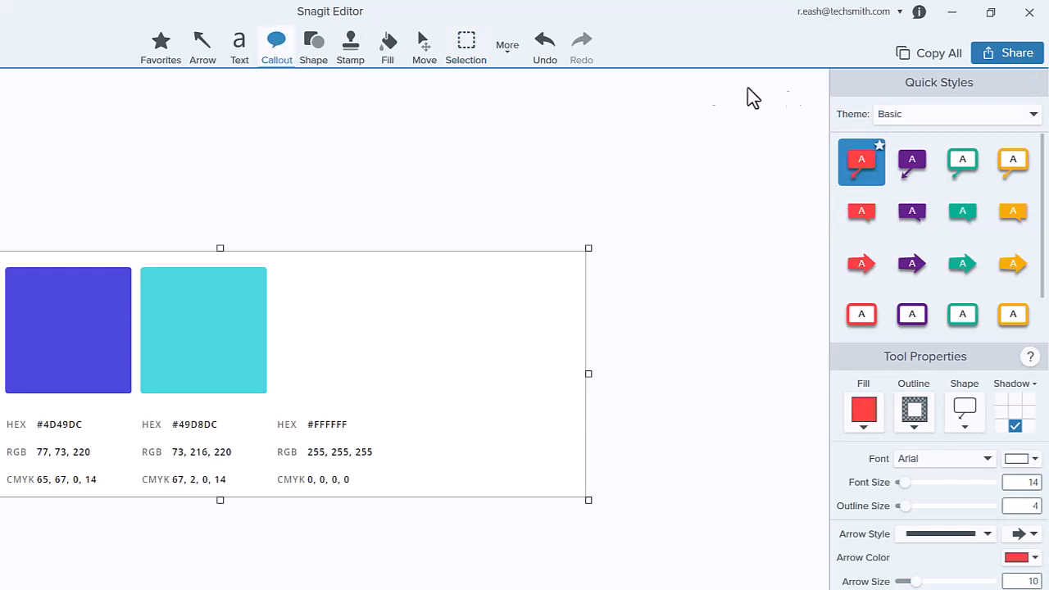
click(1032, 114)
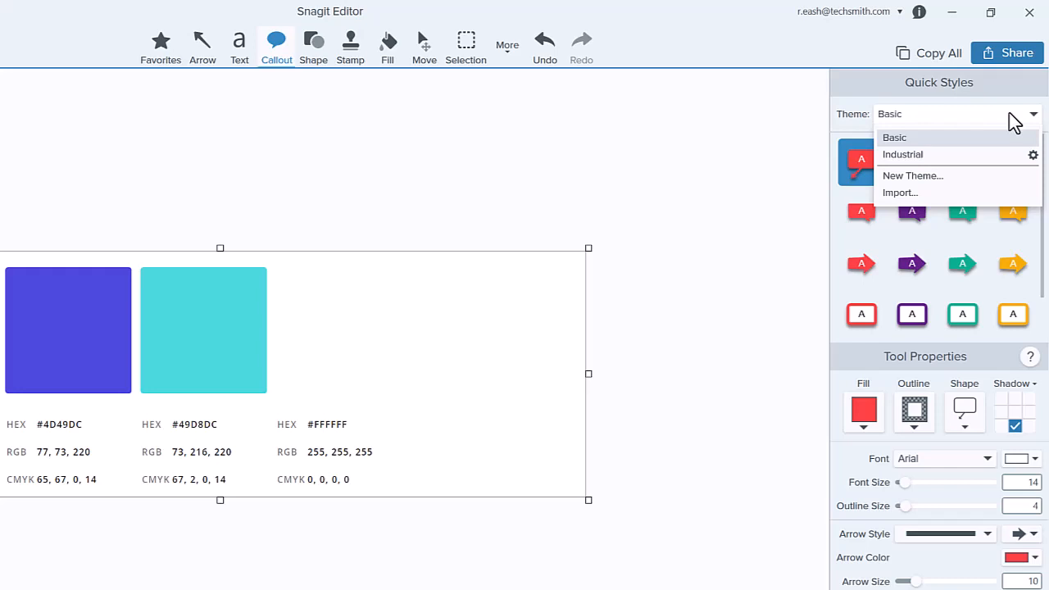
mouse_move(976, 175)
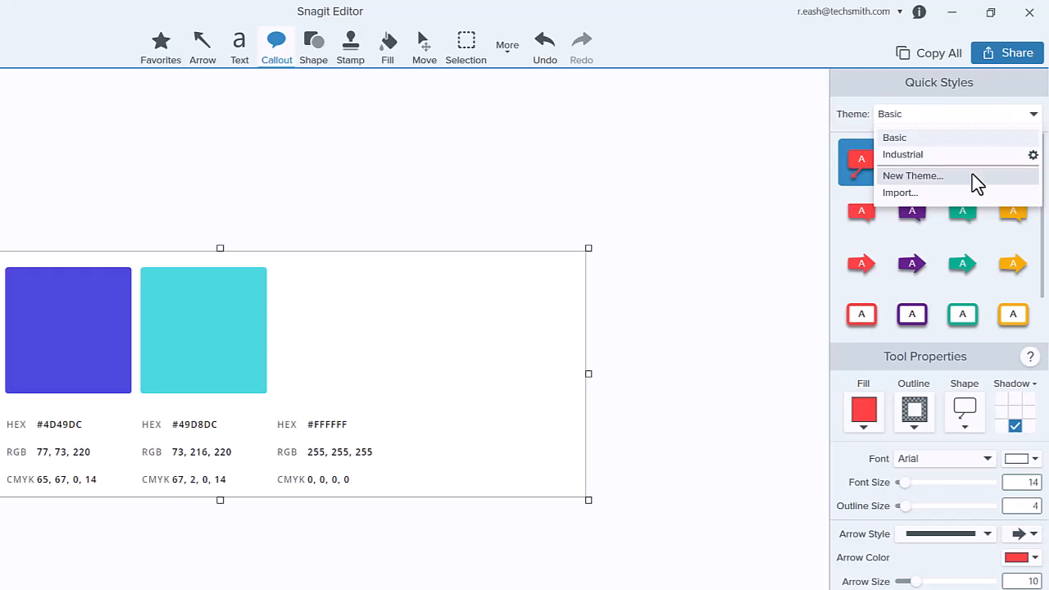
Start a new theme named 'My Company Branding'
click(911, 176)
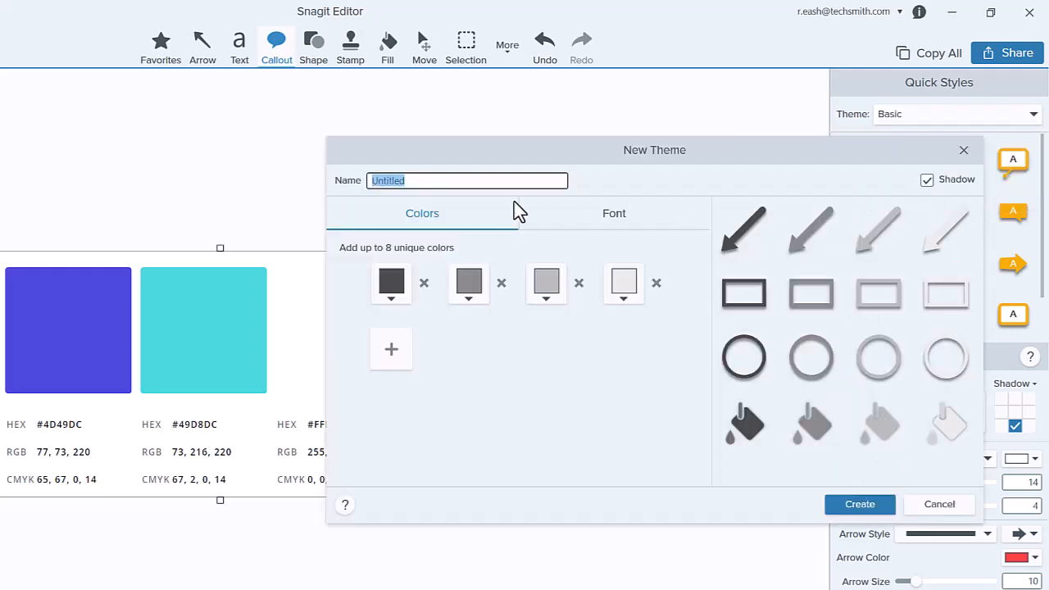
text(My Company Branding)
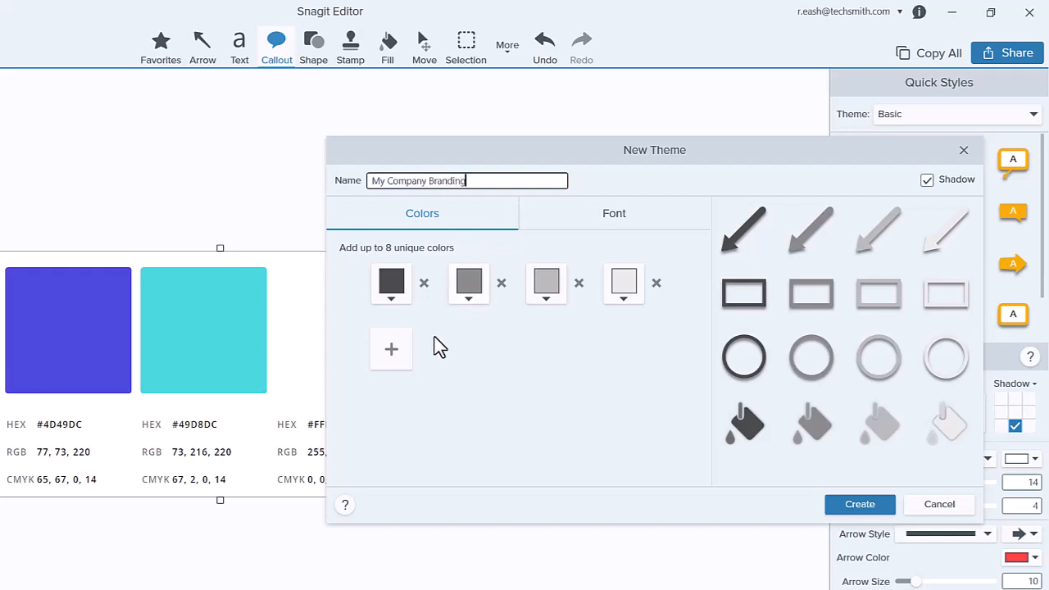
Set the theme colours to blue, violet-blue, teal and white, removing the extra grey swatch
click(390, 282)
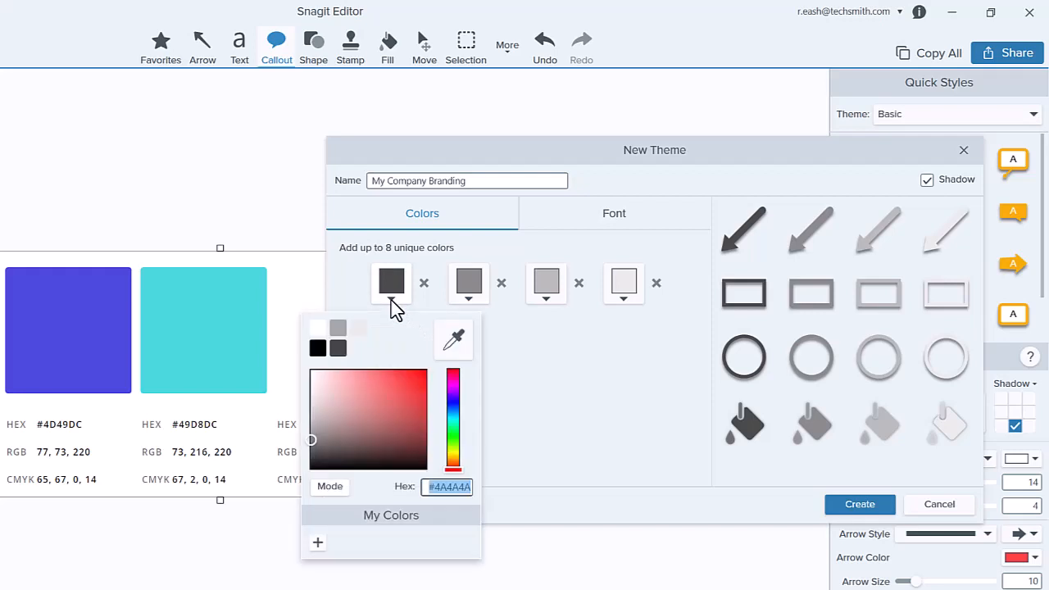
mouse_move(331, 498)
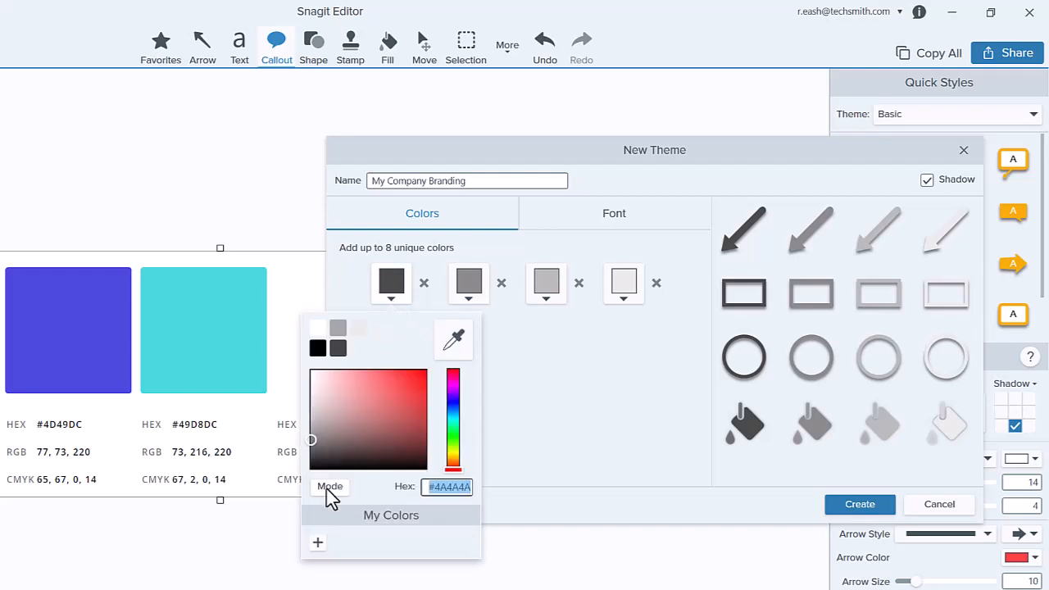
click(330, 486)
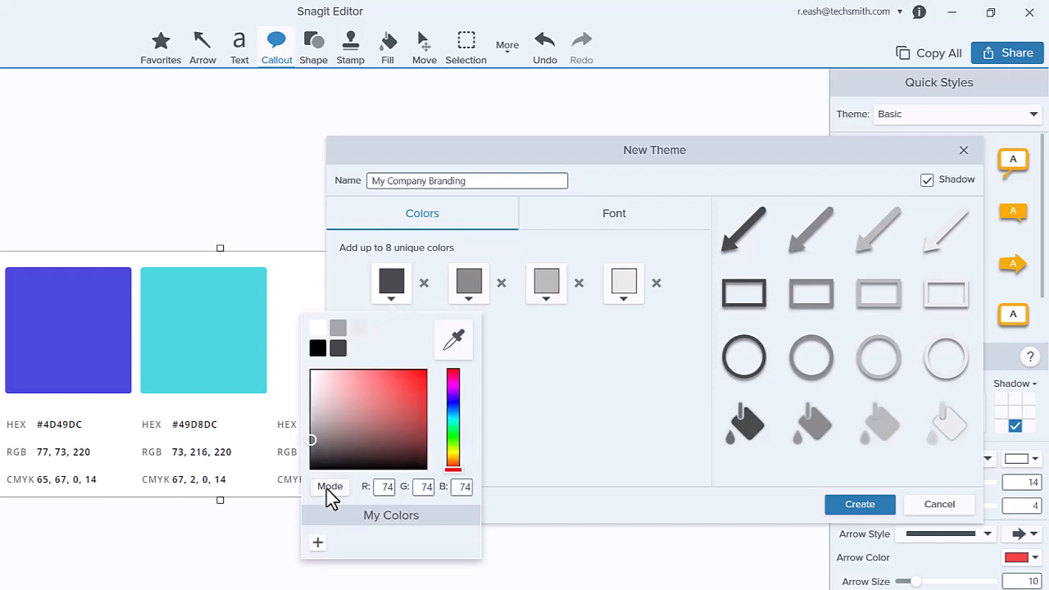
click(331, 487)
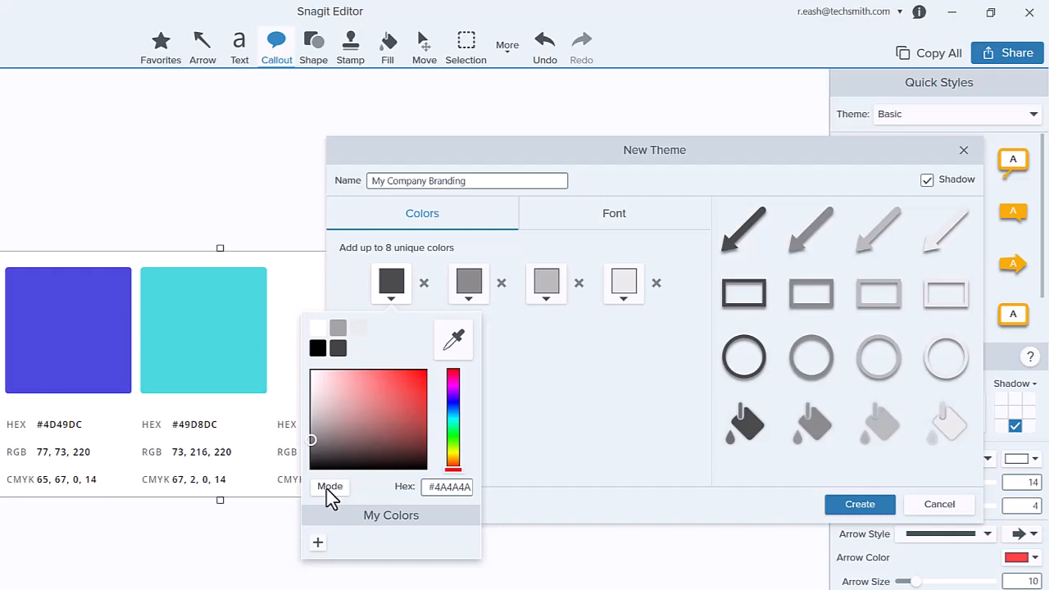
mouse_move(462, 361)
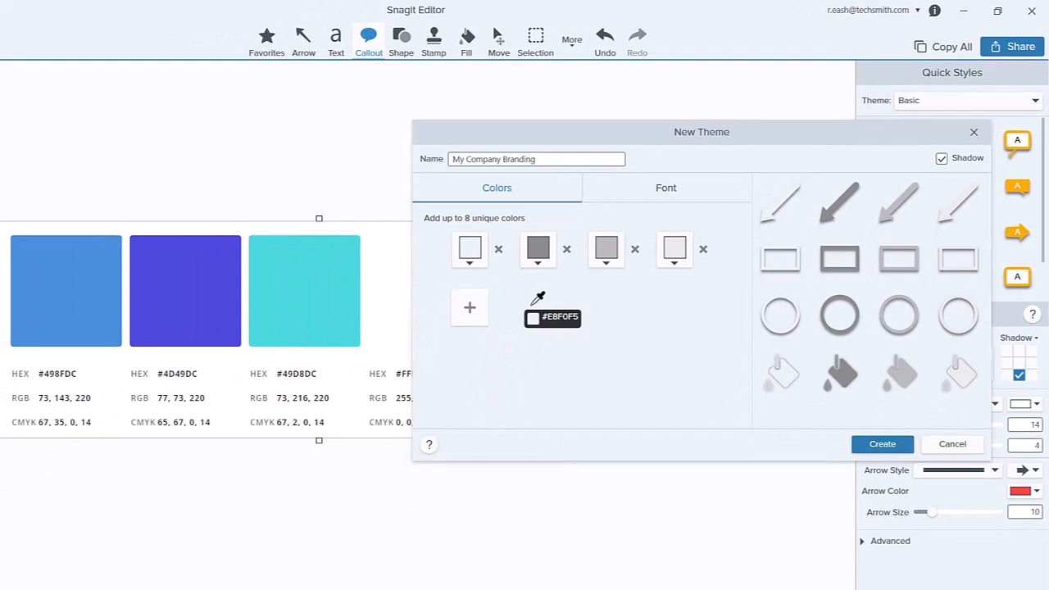
click(468, 249)
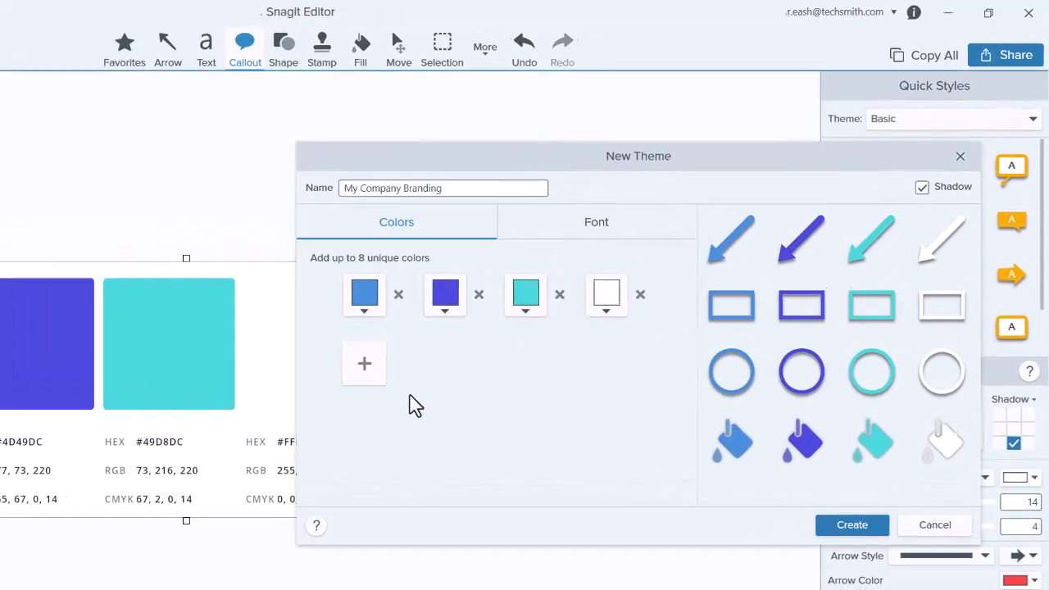
click(364, 364)
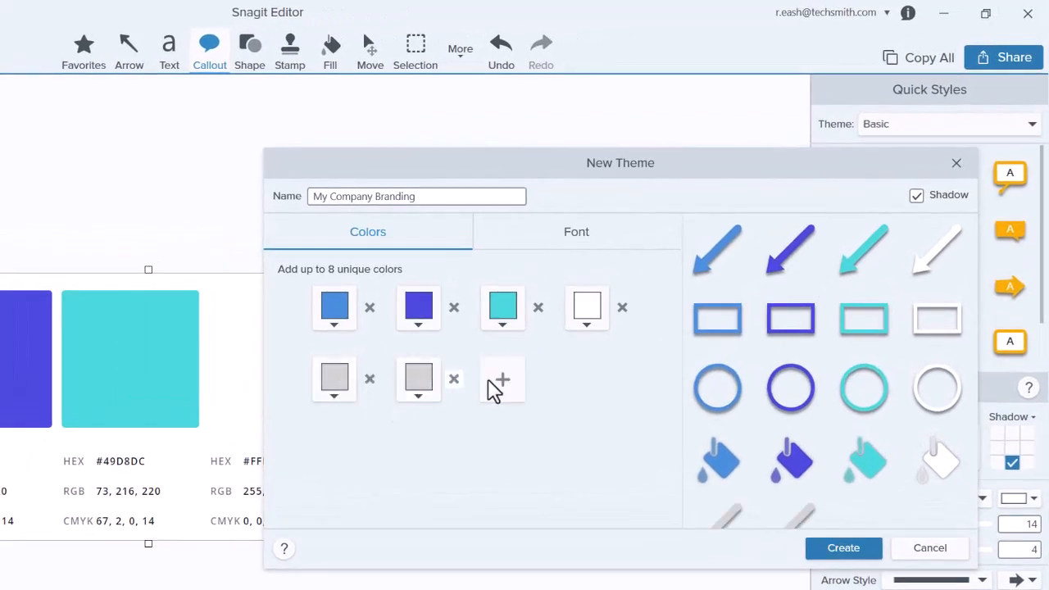
click(501, 379)
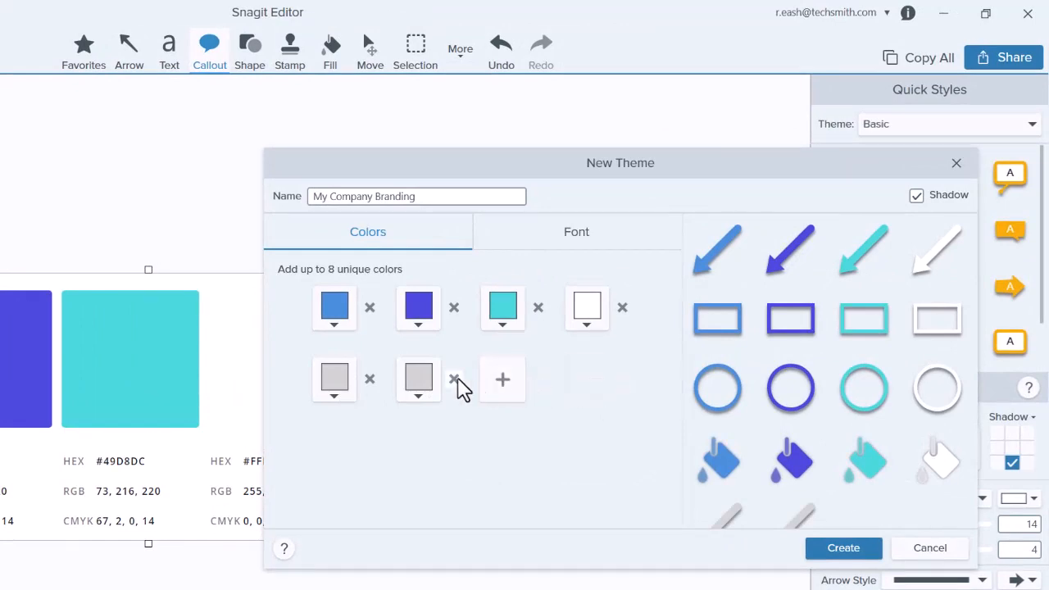
click(452, 378)
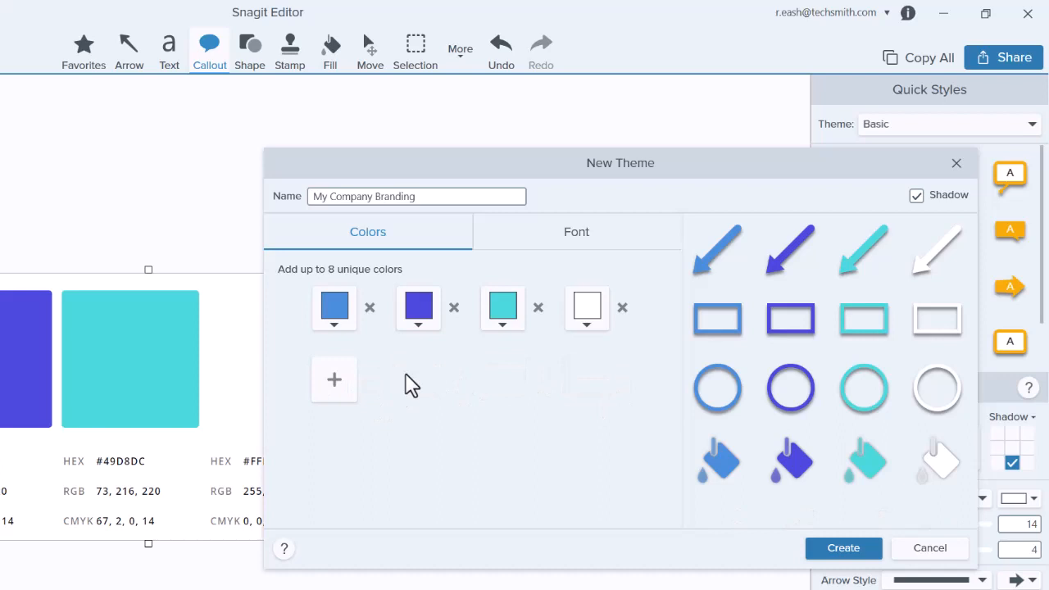
Set the theme font to Museo Sans 300 with drop shadows enabled and create the theme
click(577, 231)
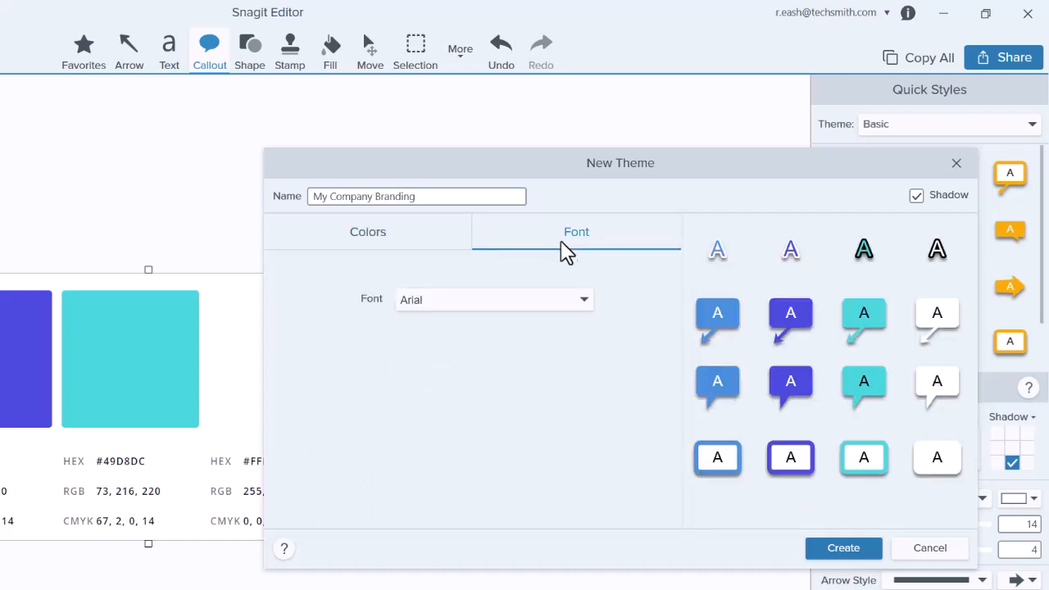
click(583, 298)
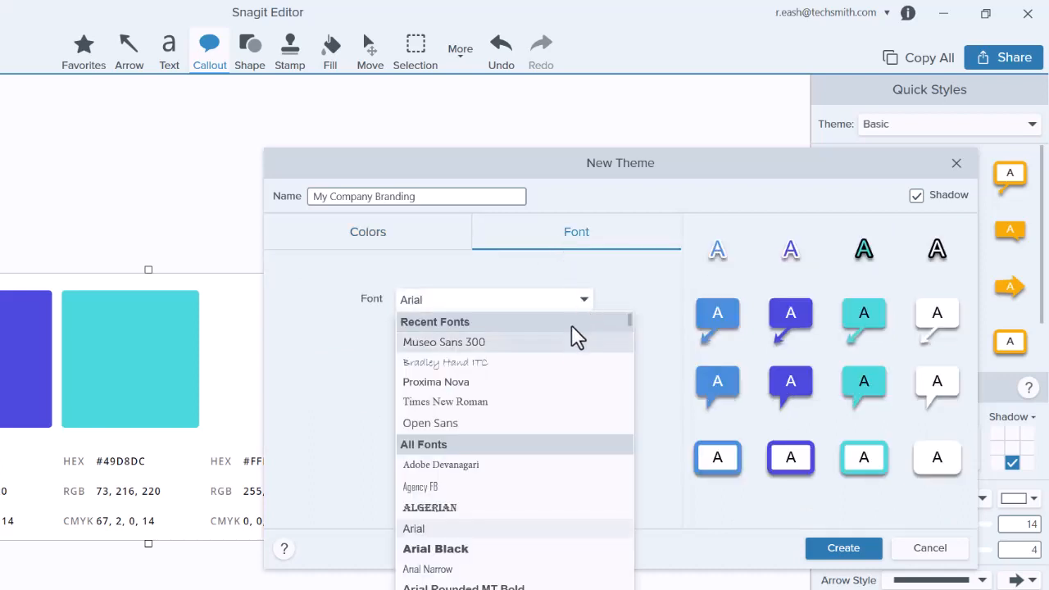
click(442, 343)
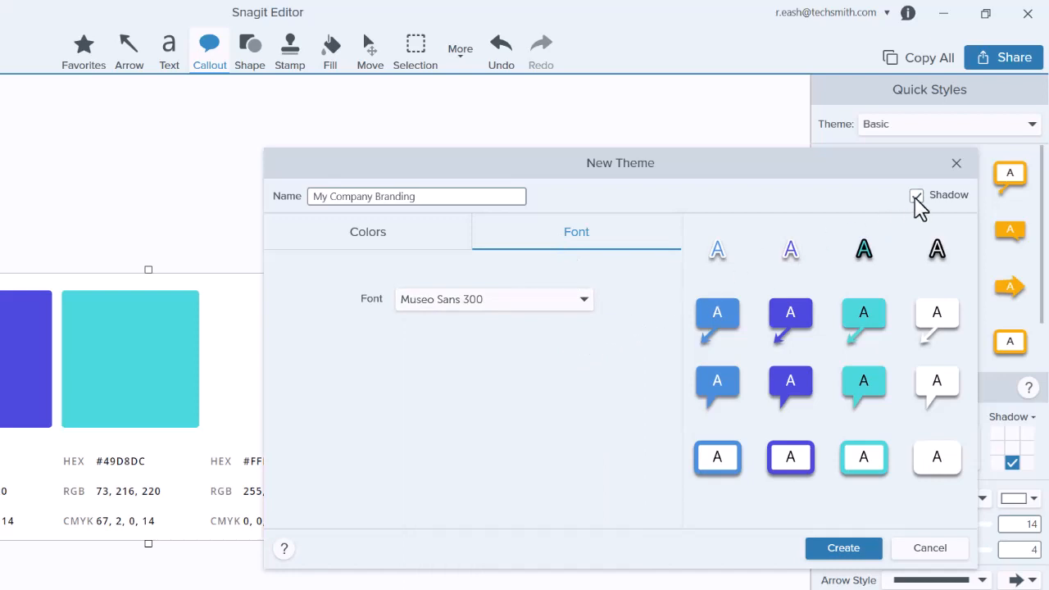
click(915, 195)
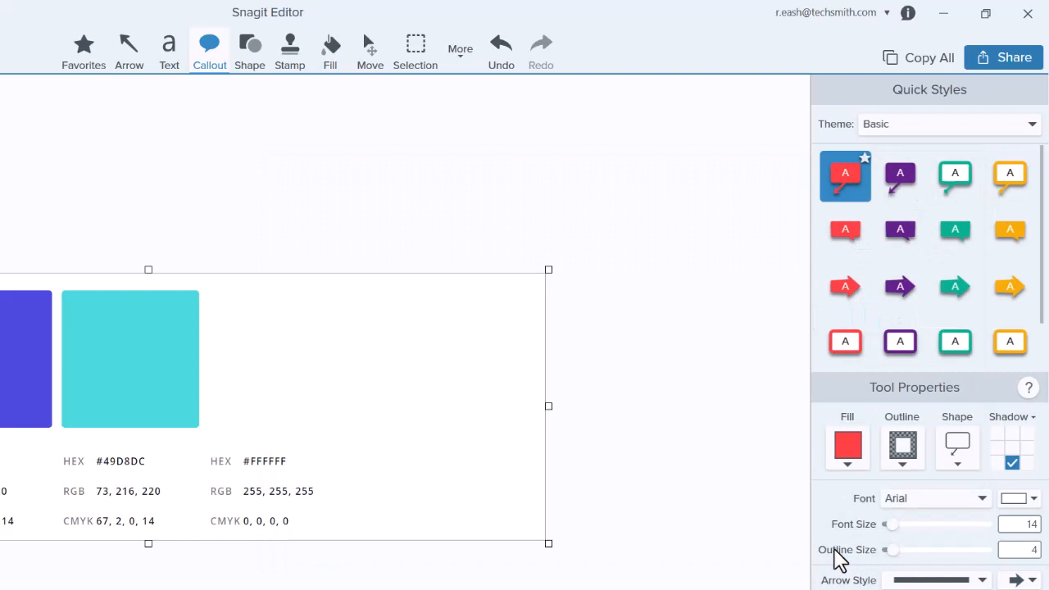
Make My Company Branding the active theme and preview it on Shape, Fill and Callout styles
click(948, 125)
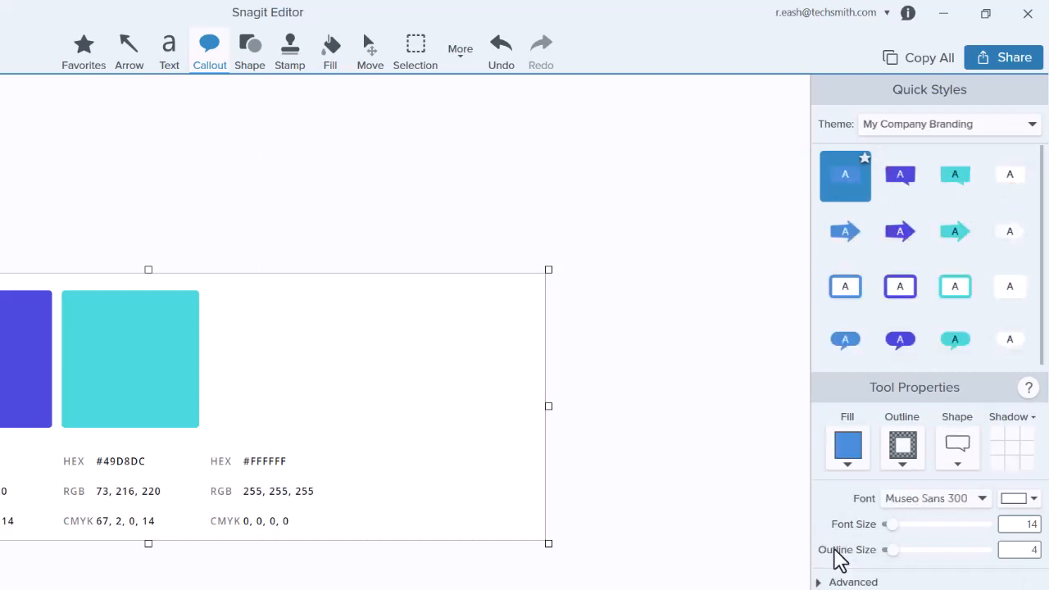
click(249, 49)
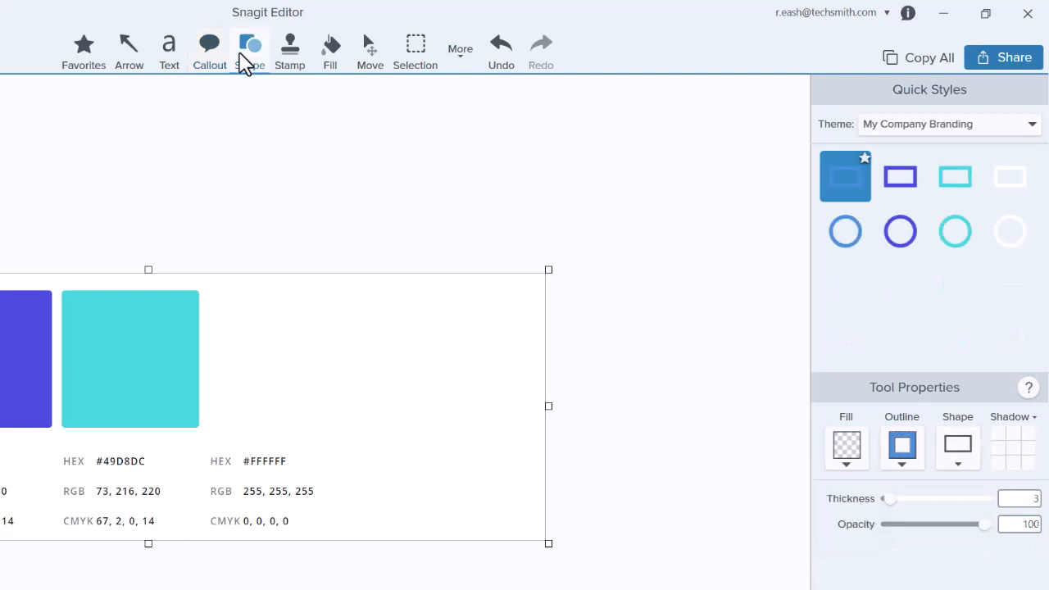
click(331, 46)
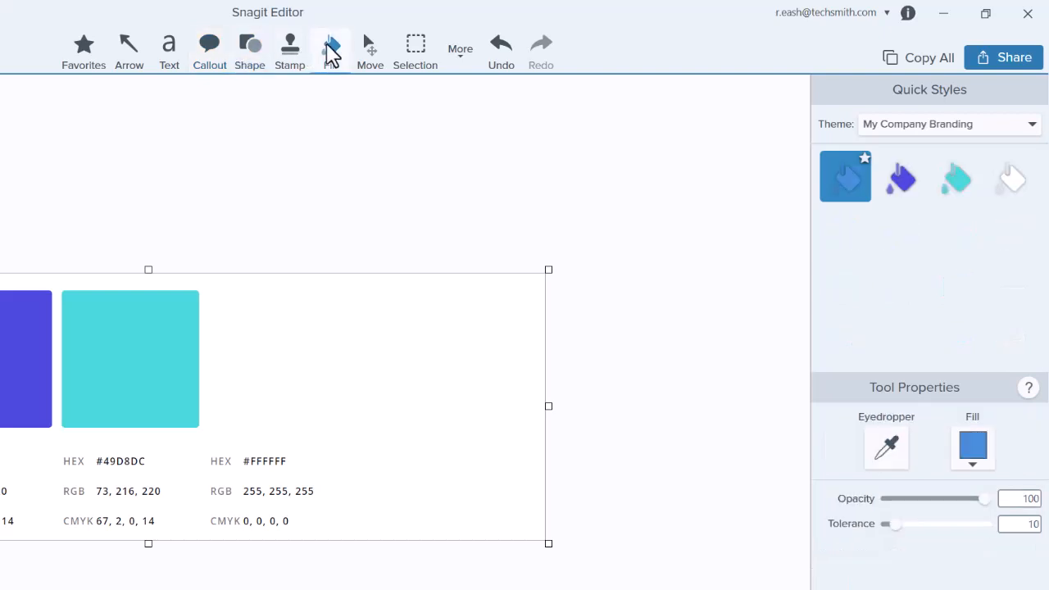
click(210, 45)
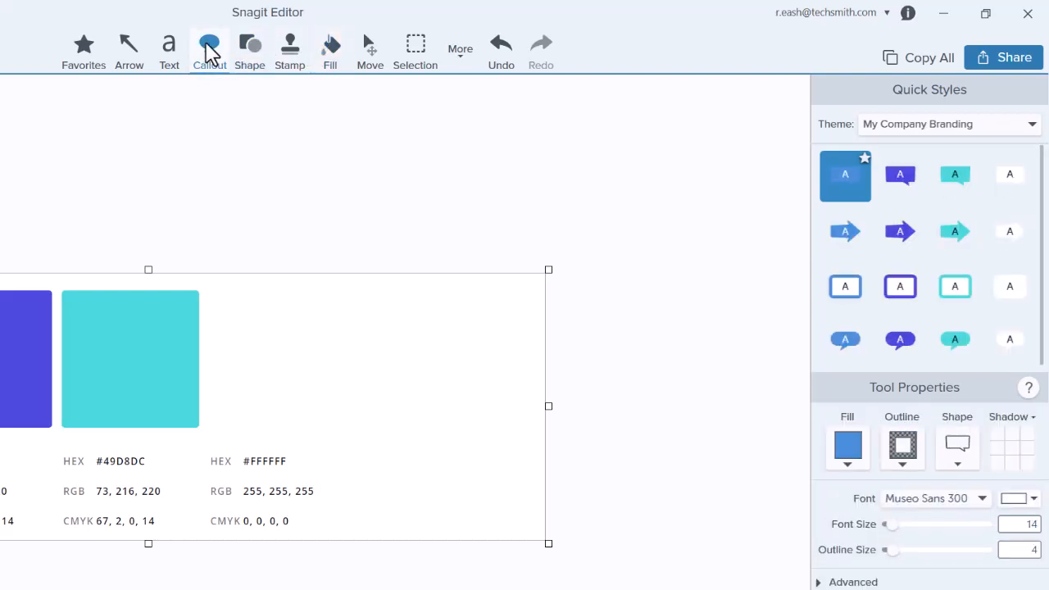
mouse_move(590, 92)
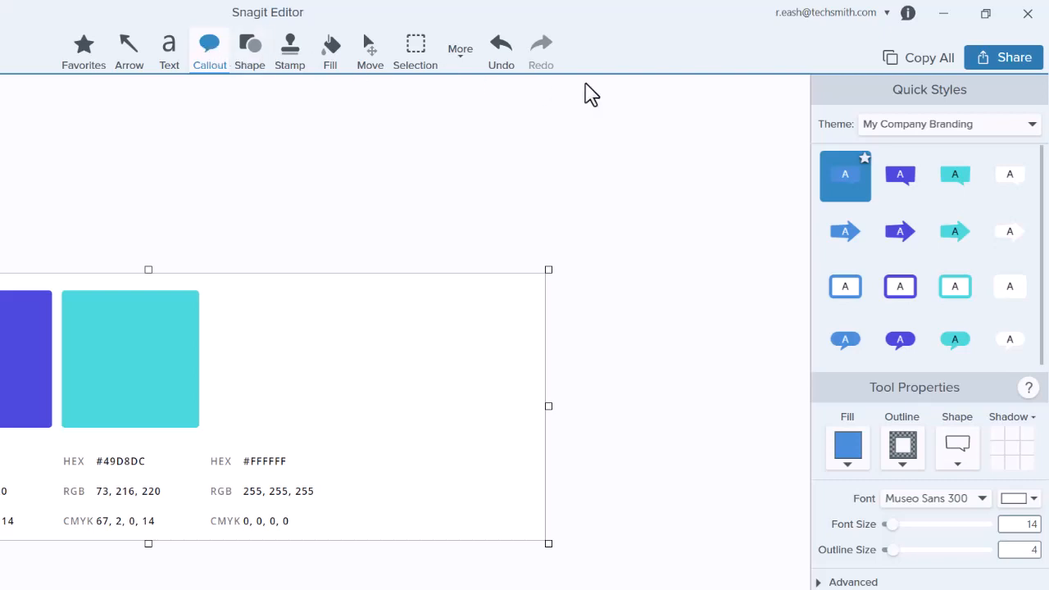
click(1031, 125)
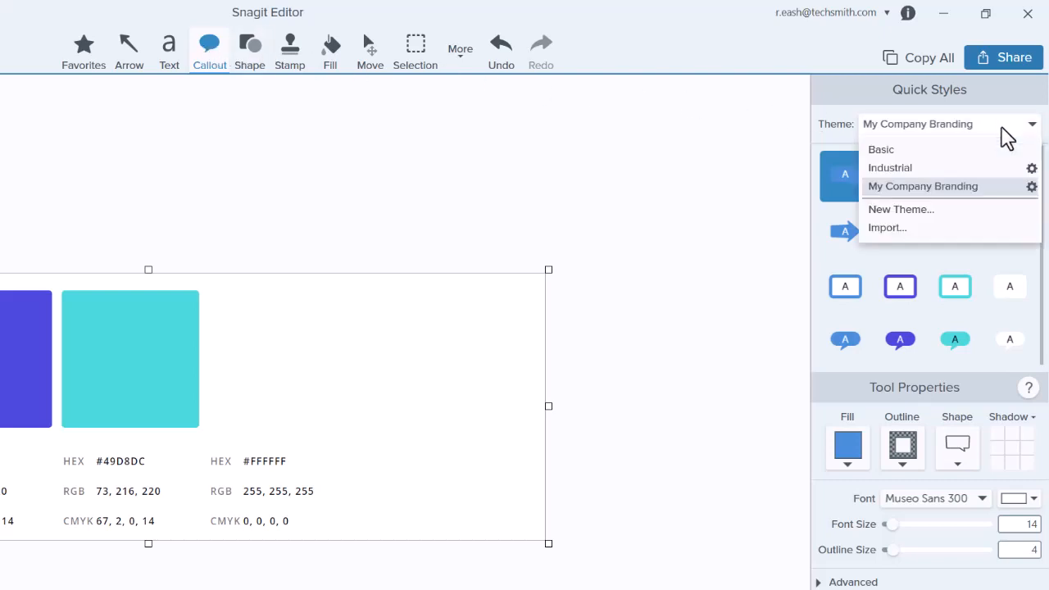
mouse_move(990, 192)
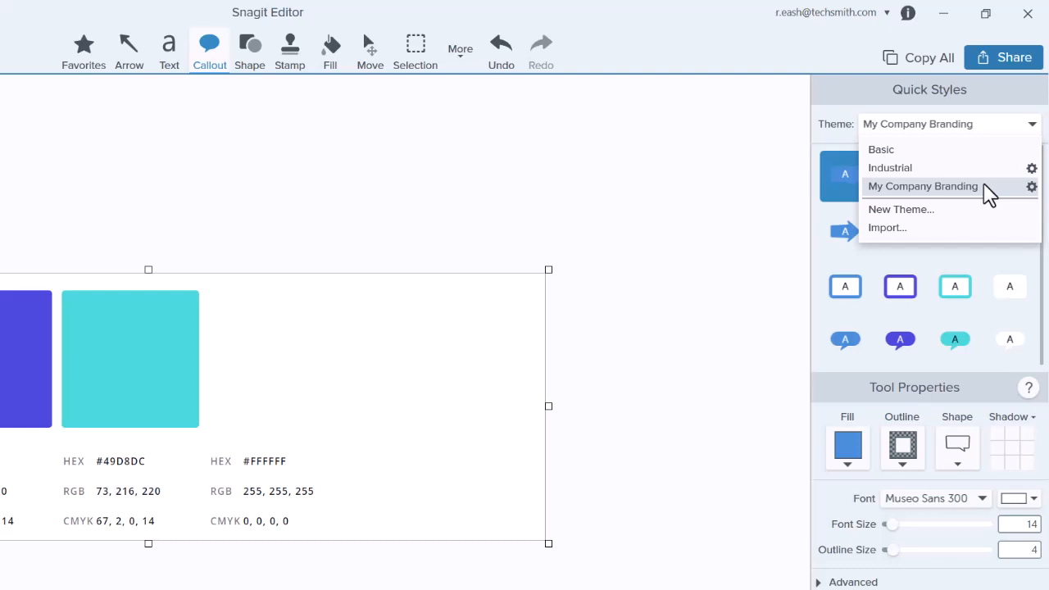
mouse_move(1031, 200)
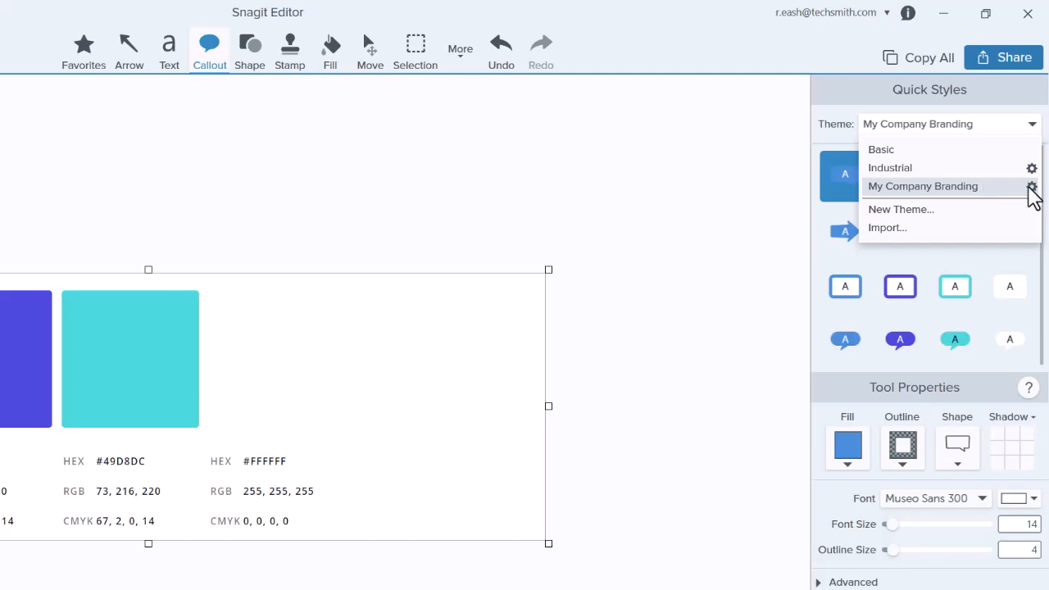
Export the theme as 'My Company Branding.snagtheme' into the Themes folder
click(1033, 187)
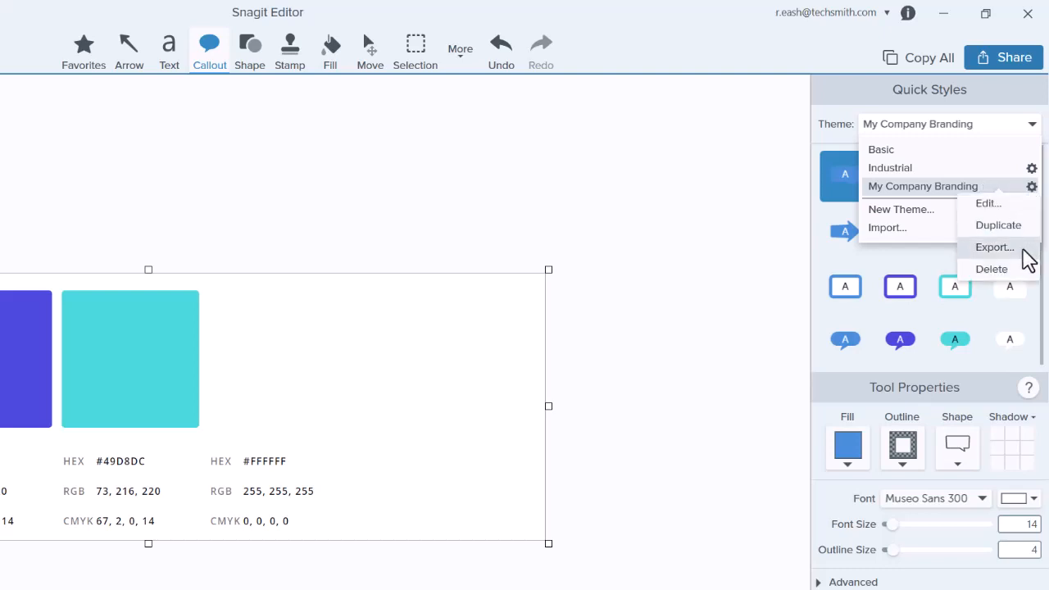
click(994, 246)
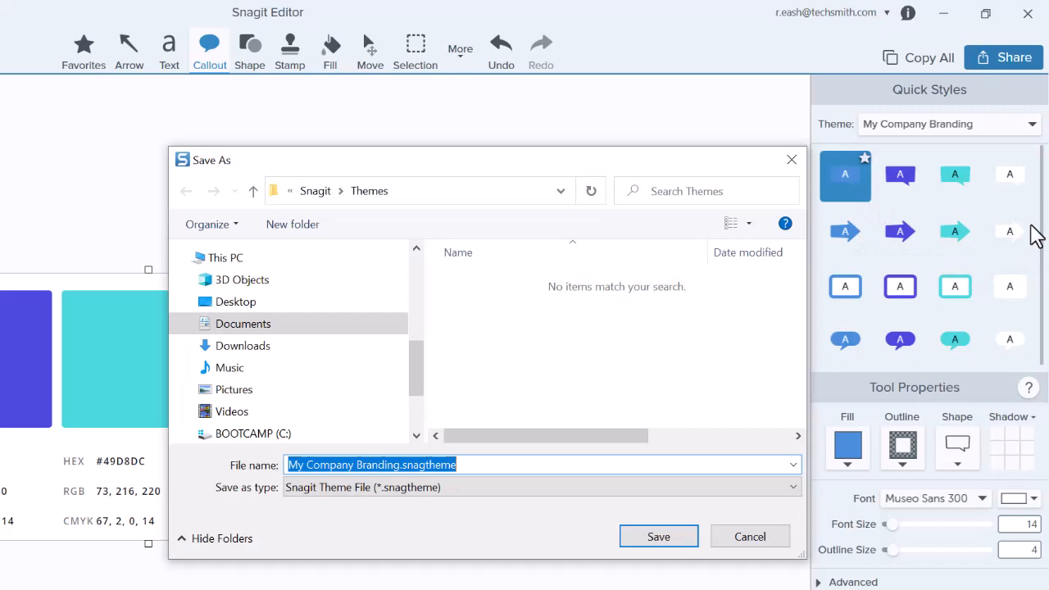
click(474, 465)
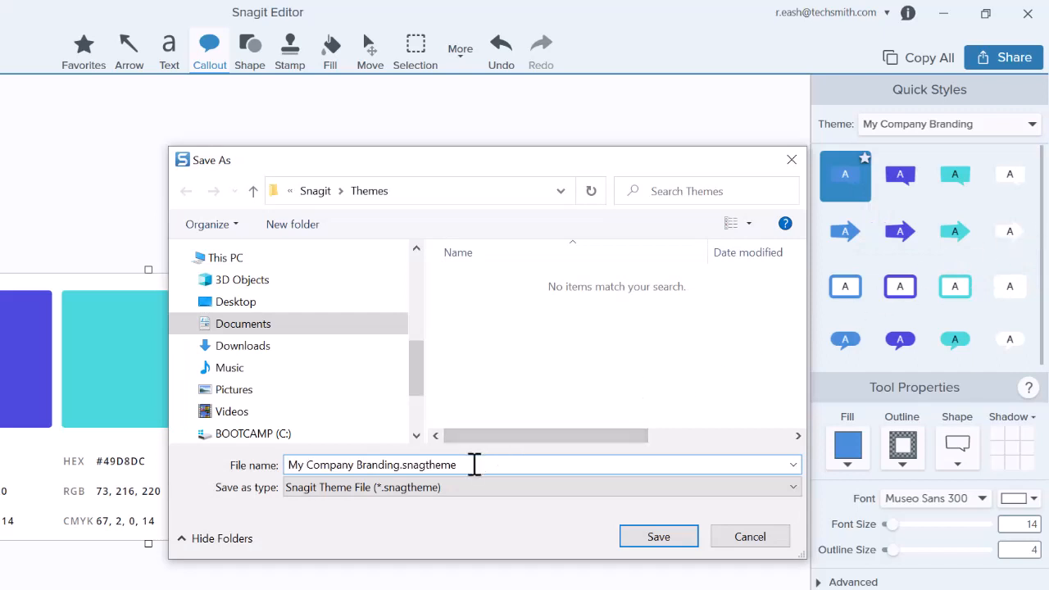
mouse_move(603, 527)
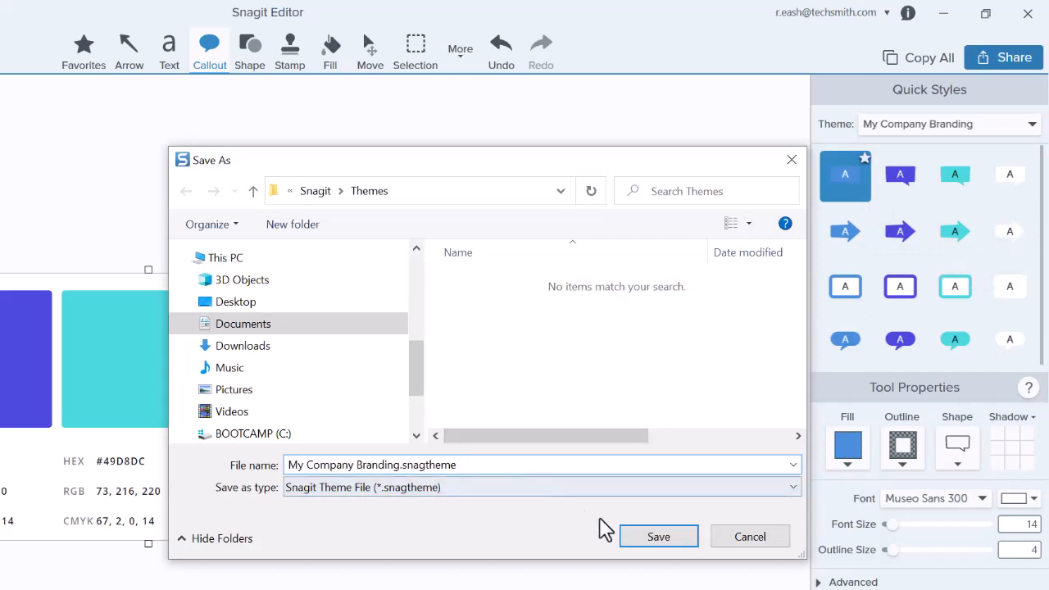
click(658, 536)
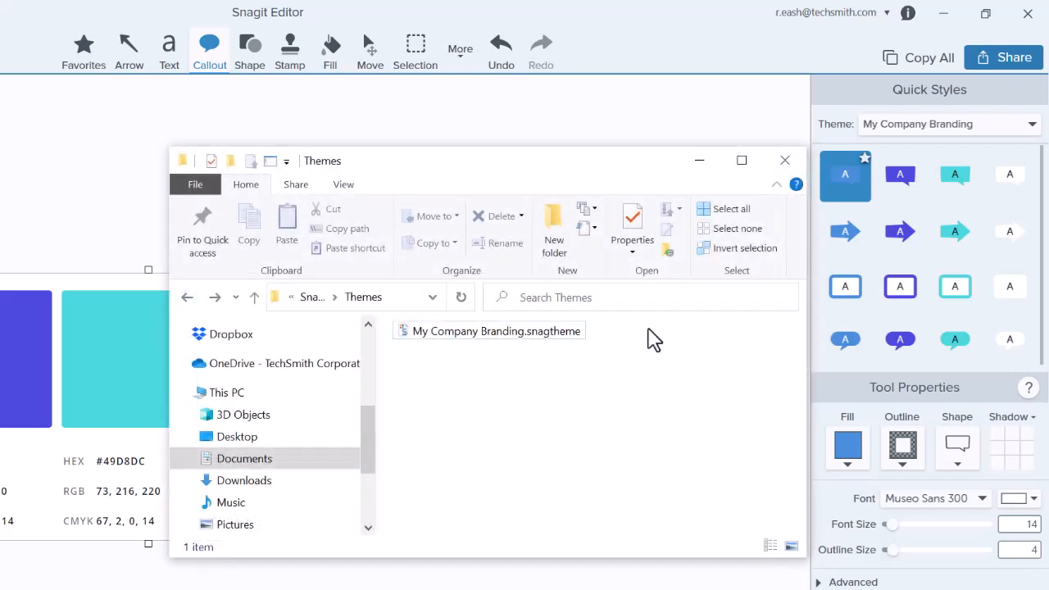
mouse_move(1016, 147)
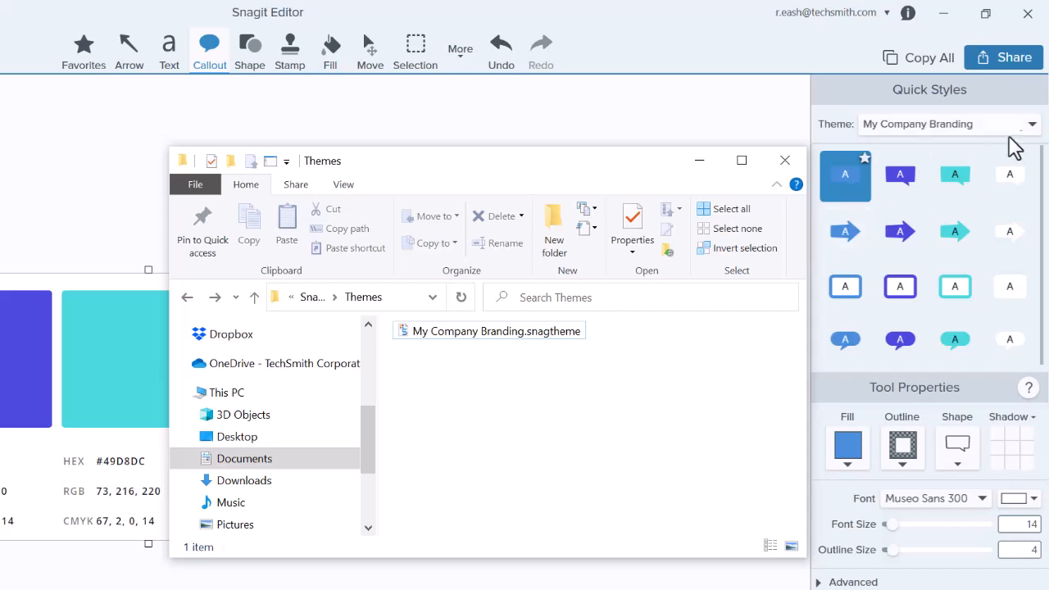
Reopen the theme list showing the Import option
click(1031, 125)
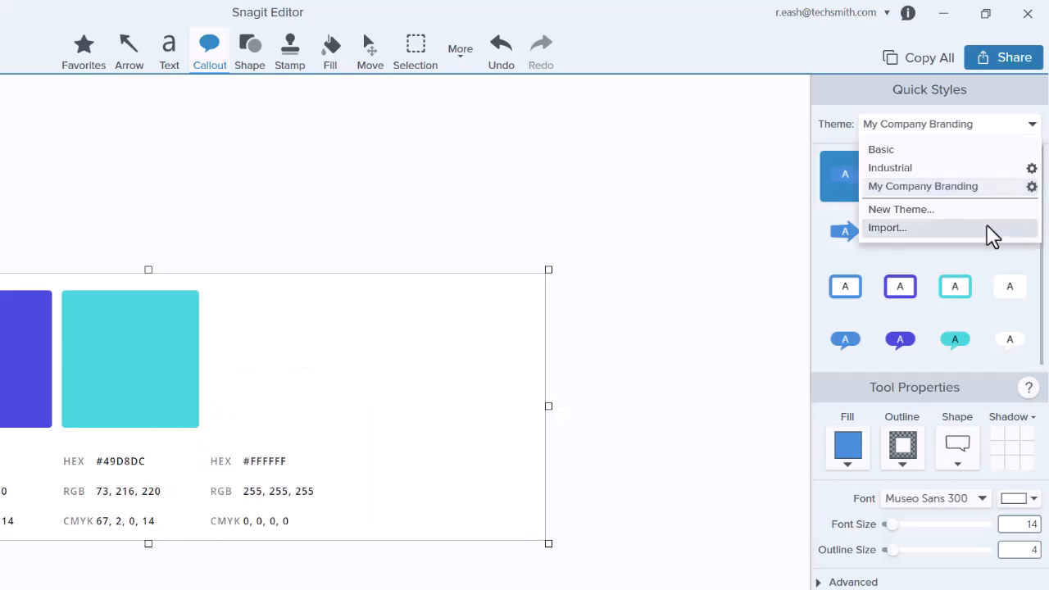
mouse_move(991, 238)
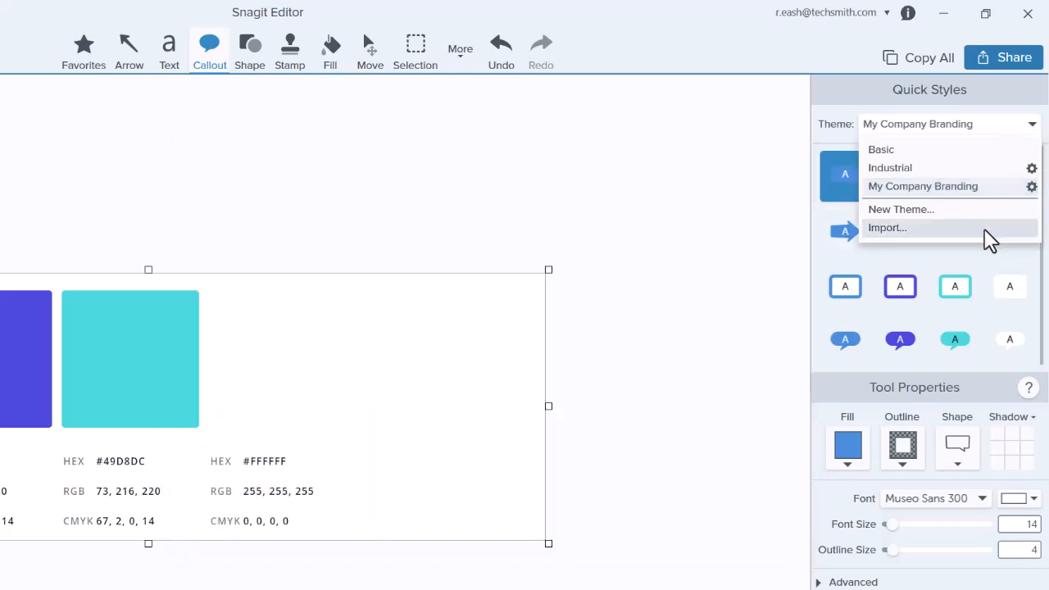